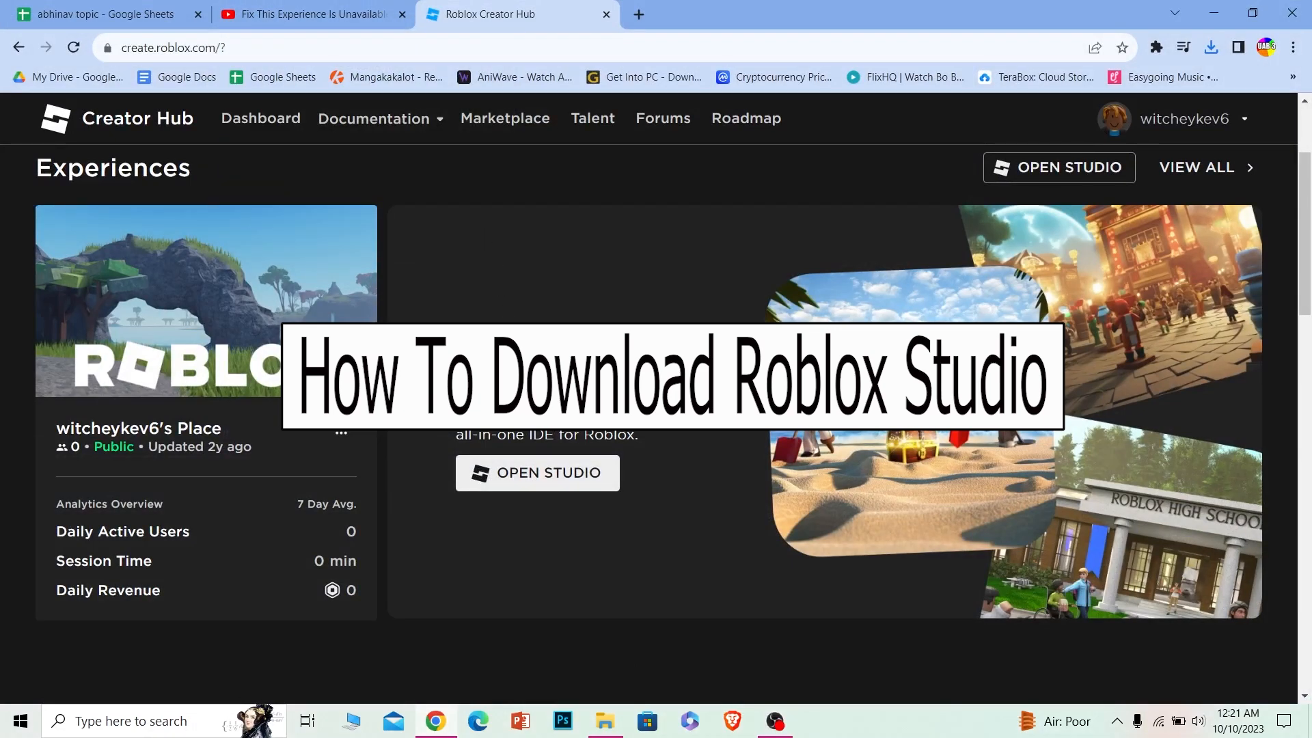
- Start a new blank Chrome tab beside the Creator Hub tab
click(843, 14)
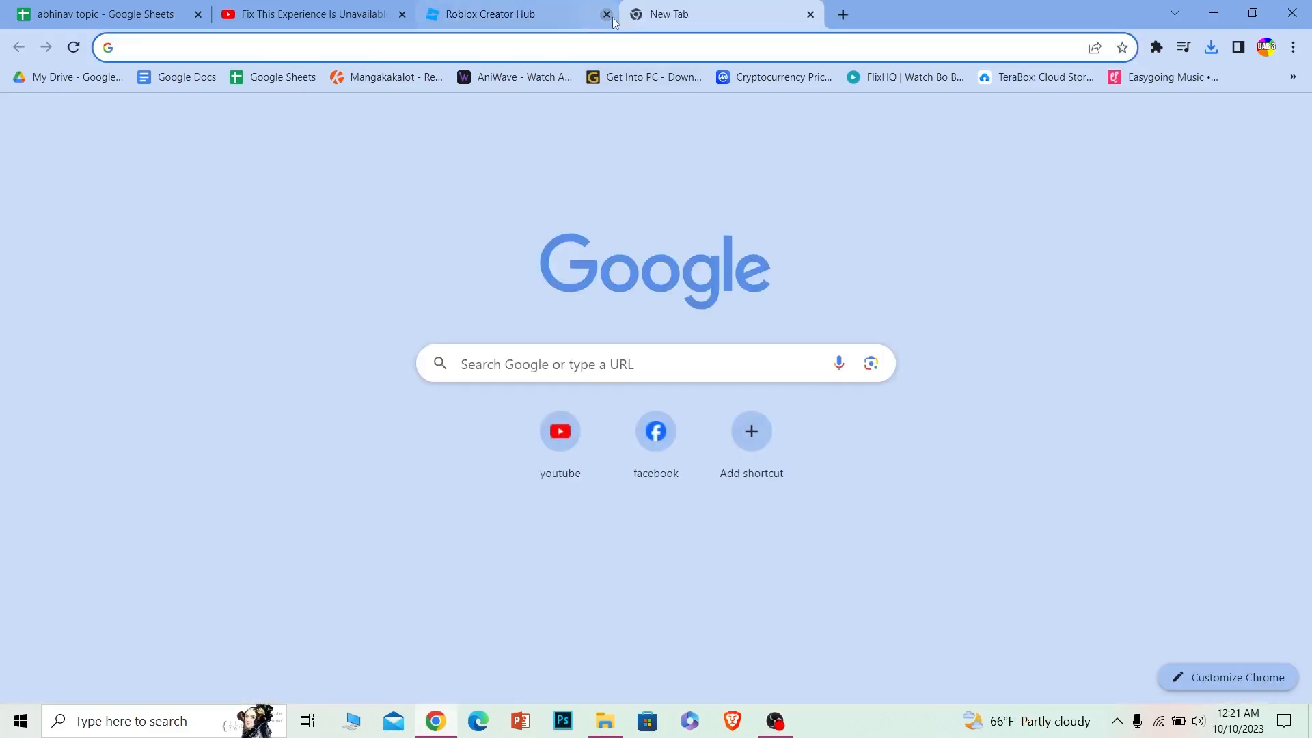
- Load roblox.com/home from the address bar
text(re)
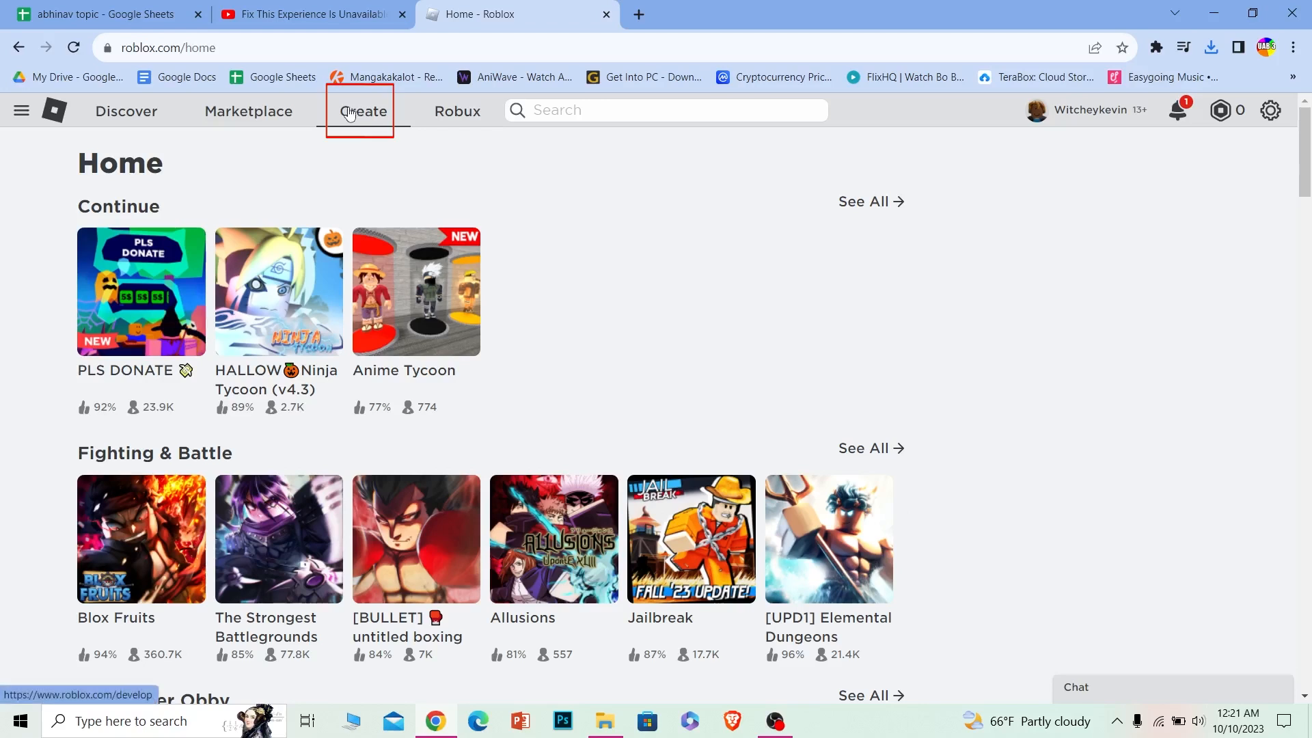
mouse_move(1096, 327)
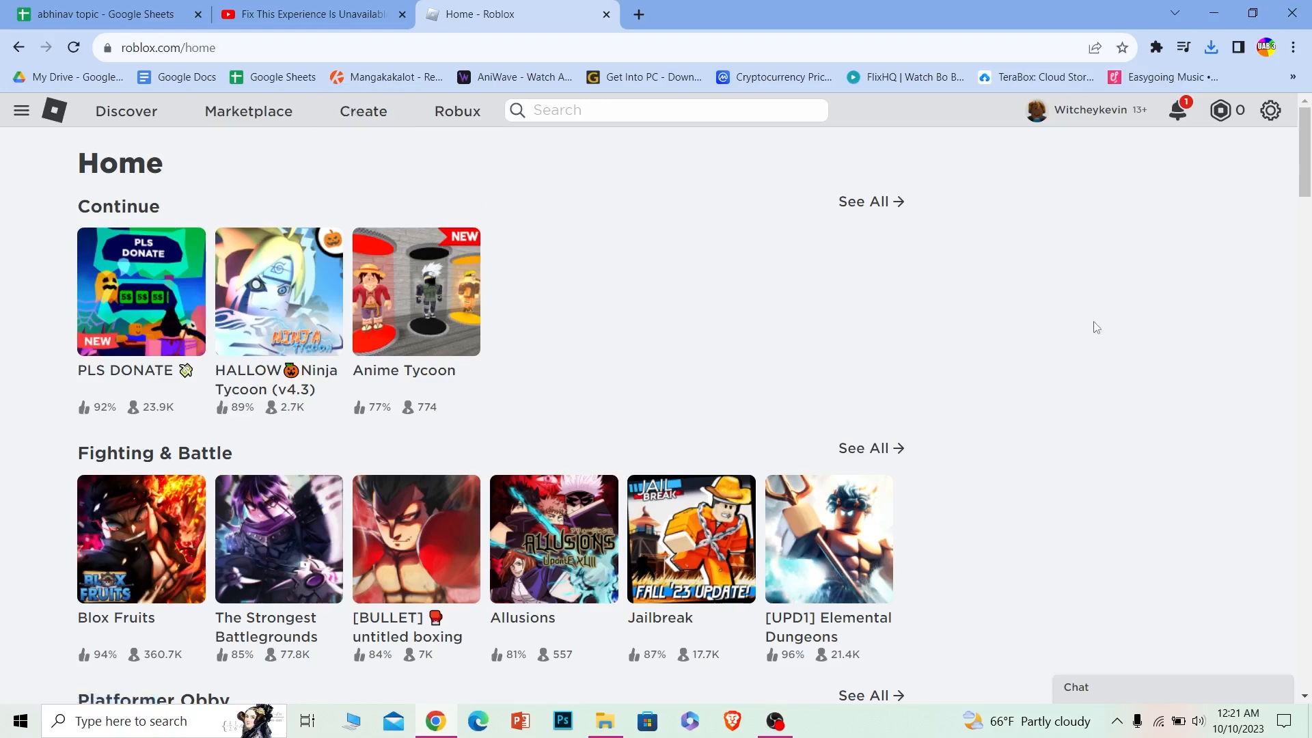
mouse_move(675, 232)
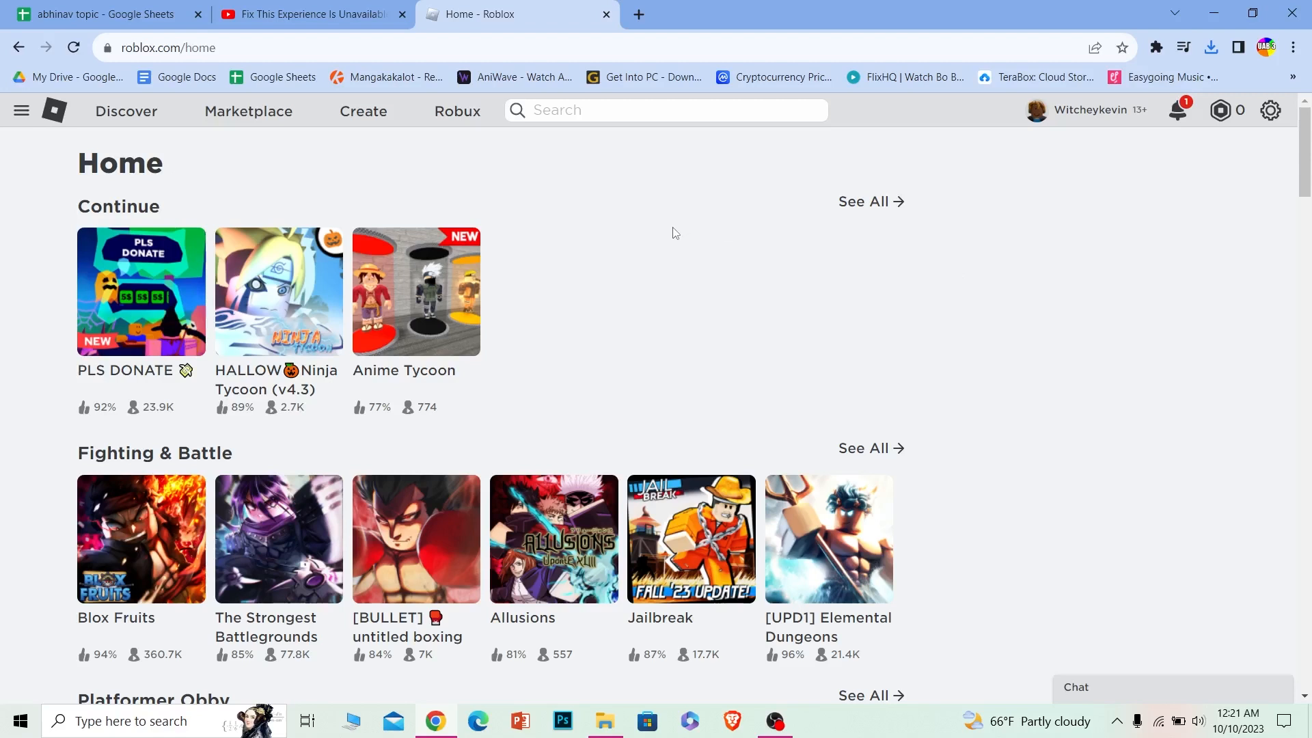
mouse_move(843, 240)
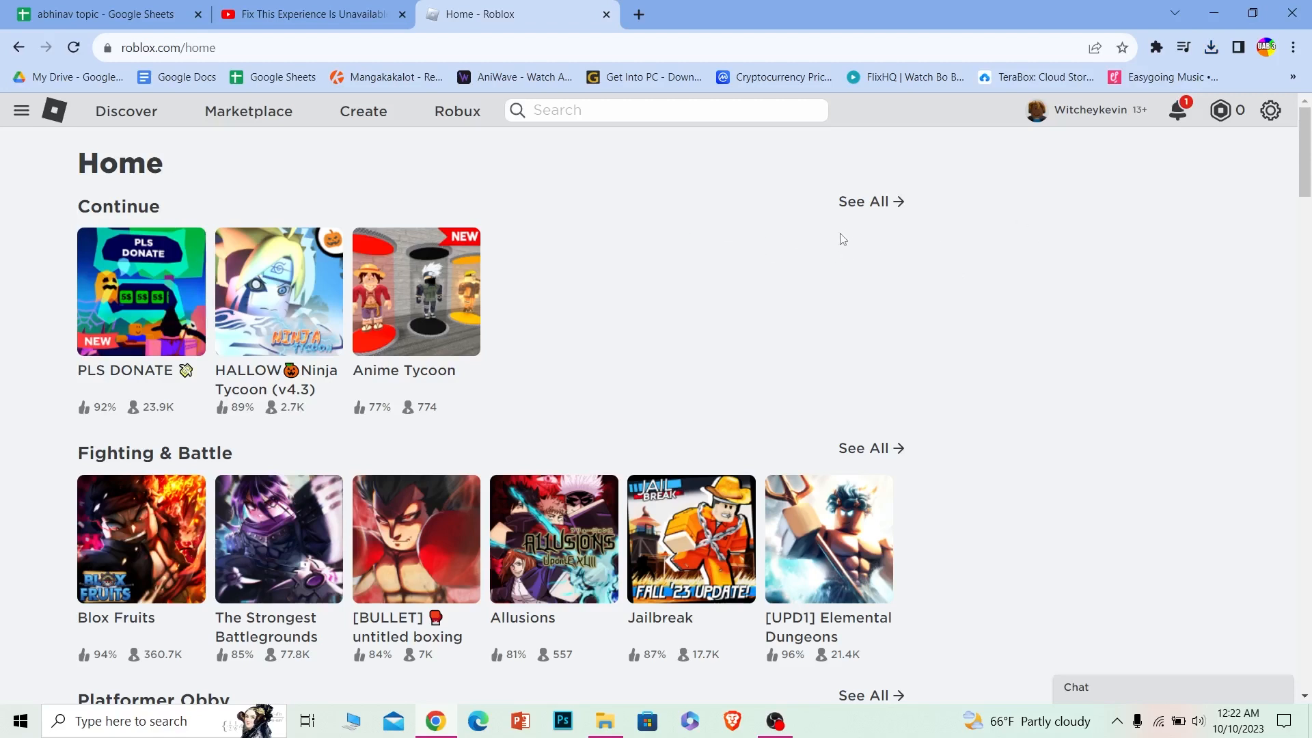
mouse_move(825, 250)
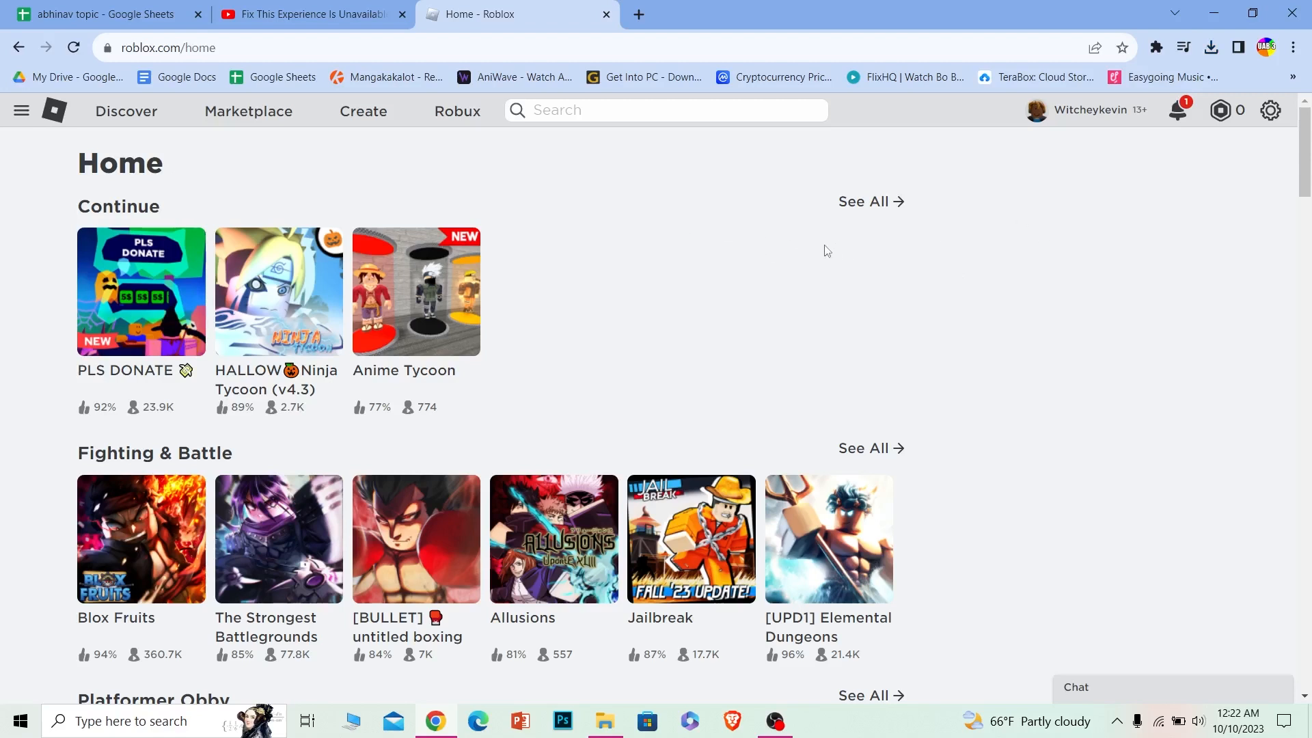
- Go to the Creator Hub via Create in Roblox's top navigation
click(364, 111)
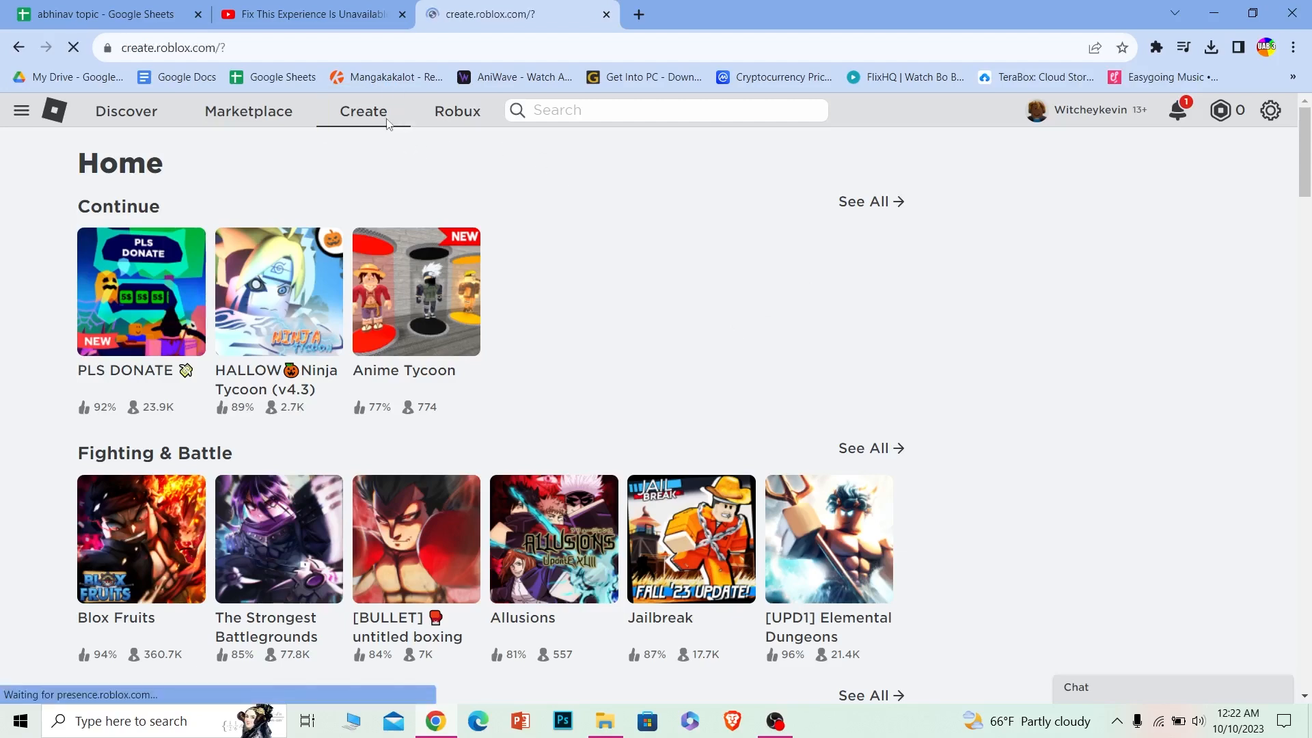
click(363, 111)
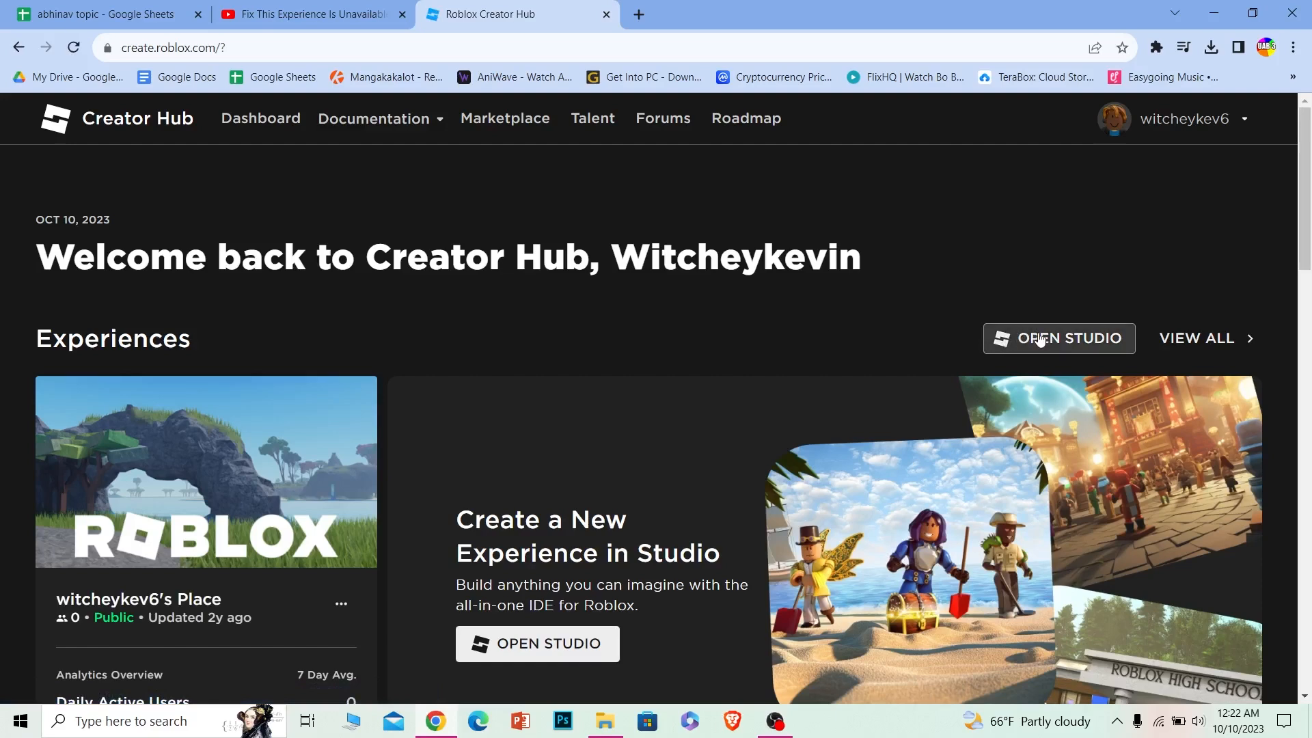
mouse_move(1038, 343)
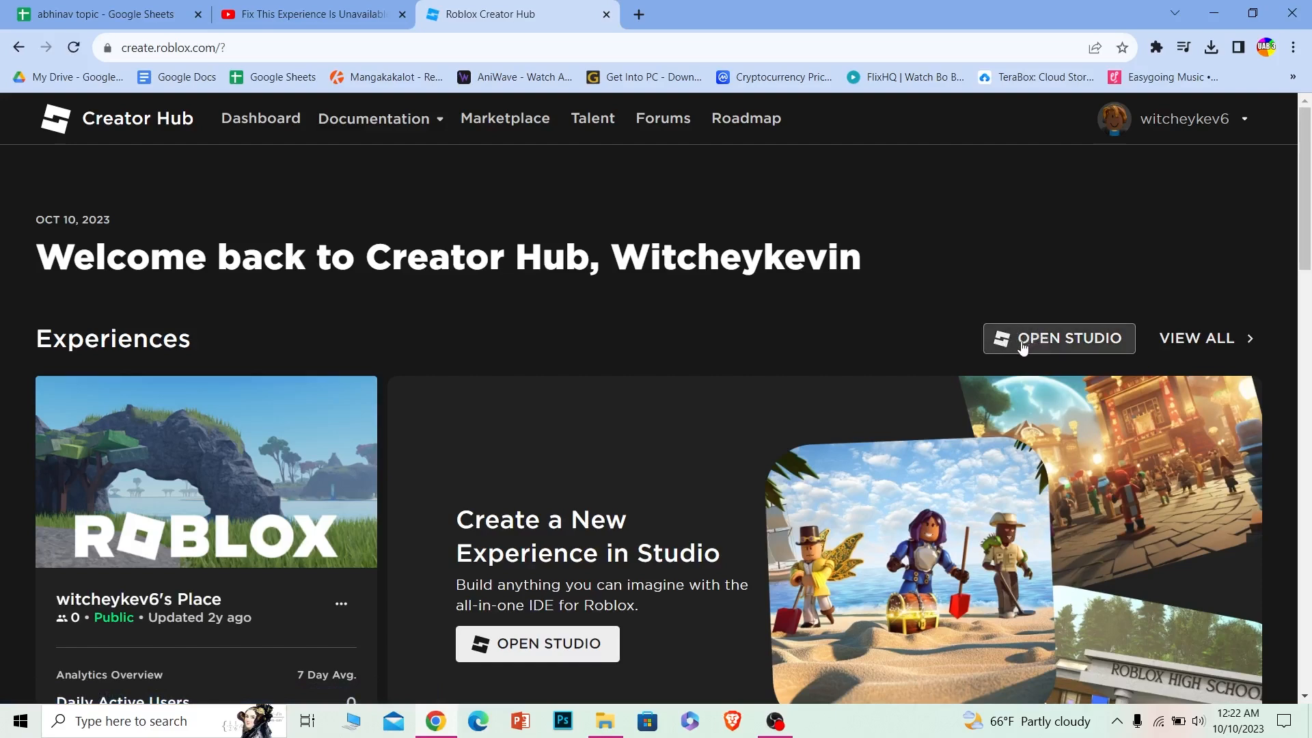
- Launch Studio from Creator Hub, allow the Roblox protocol, and start the Studio installer download
click(1057, 337)
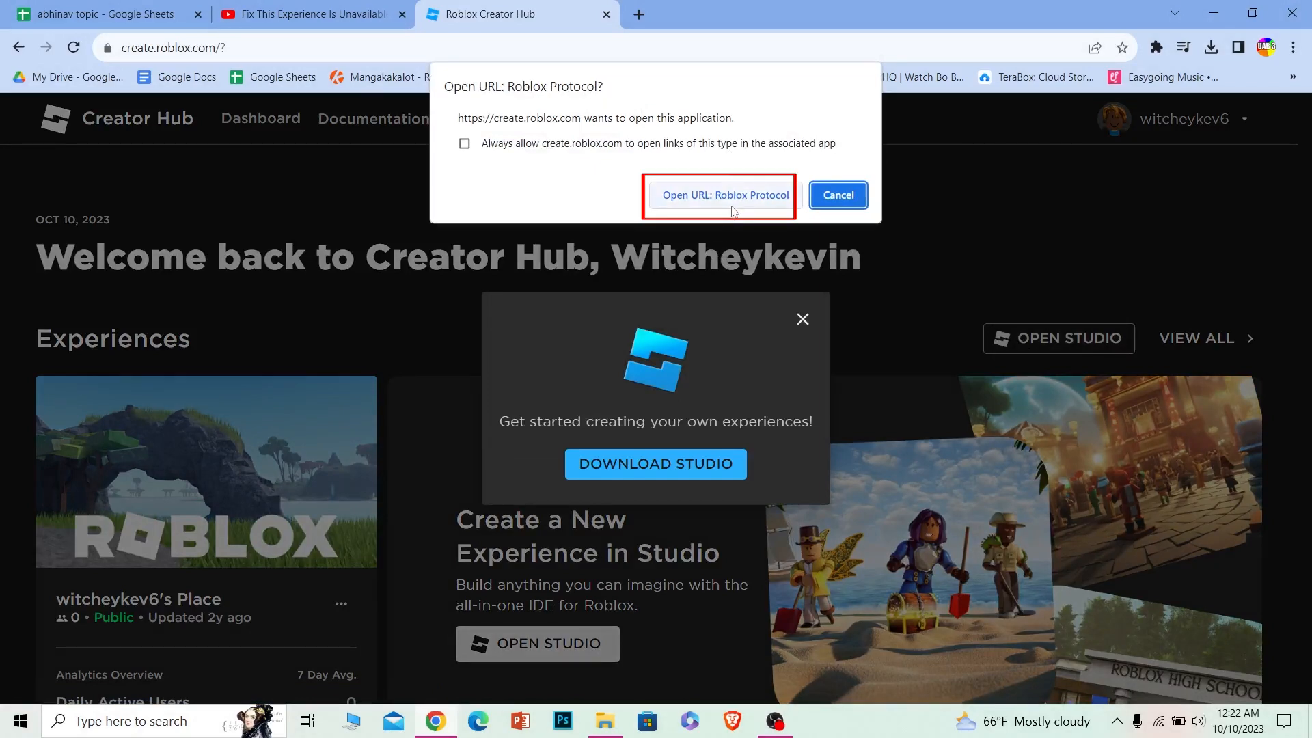
click(723, 195)
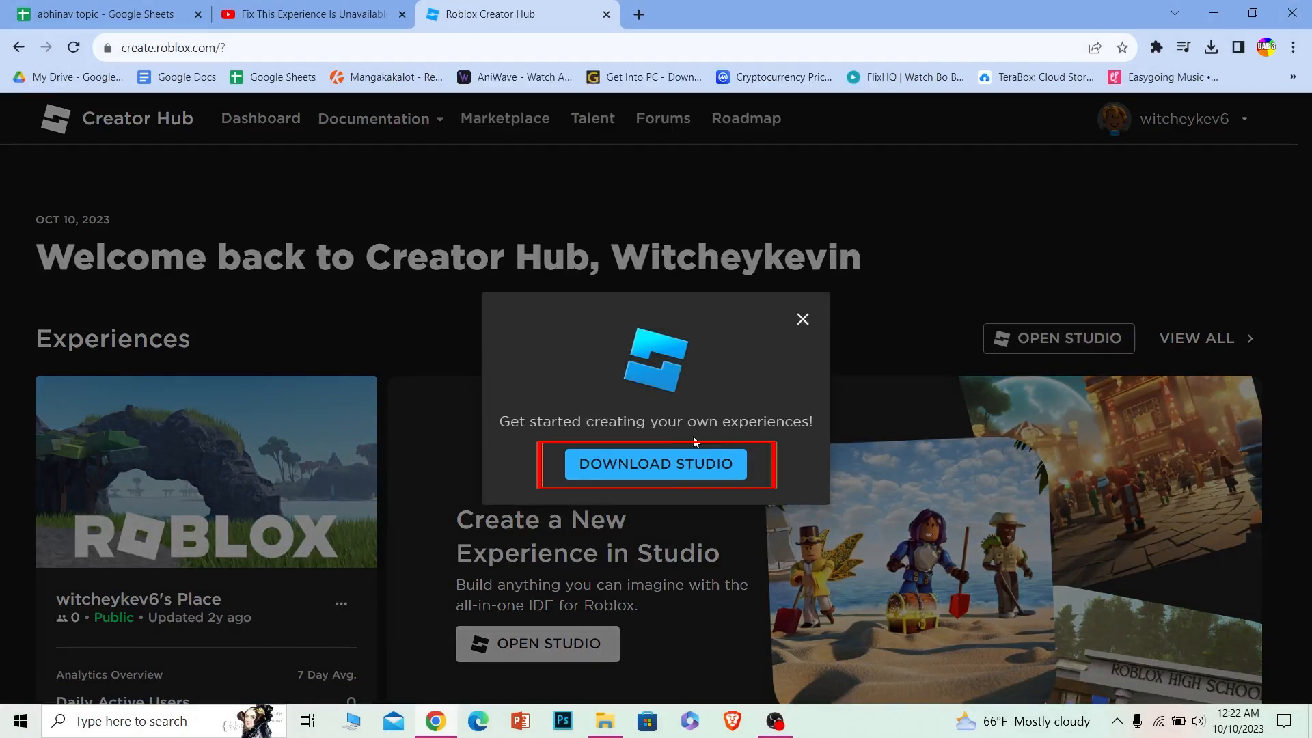
click(800, 319)
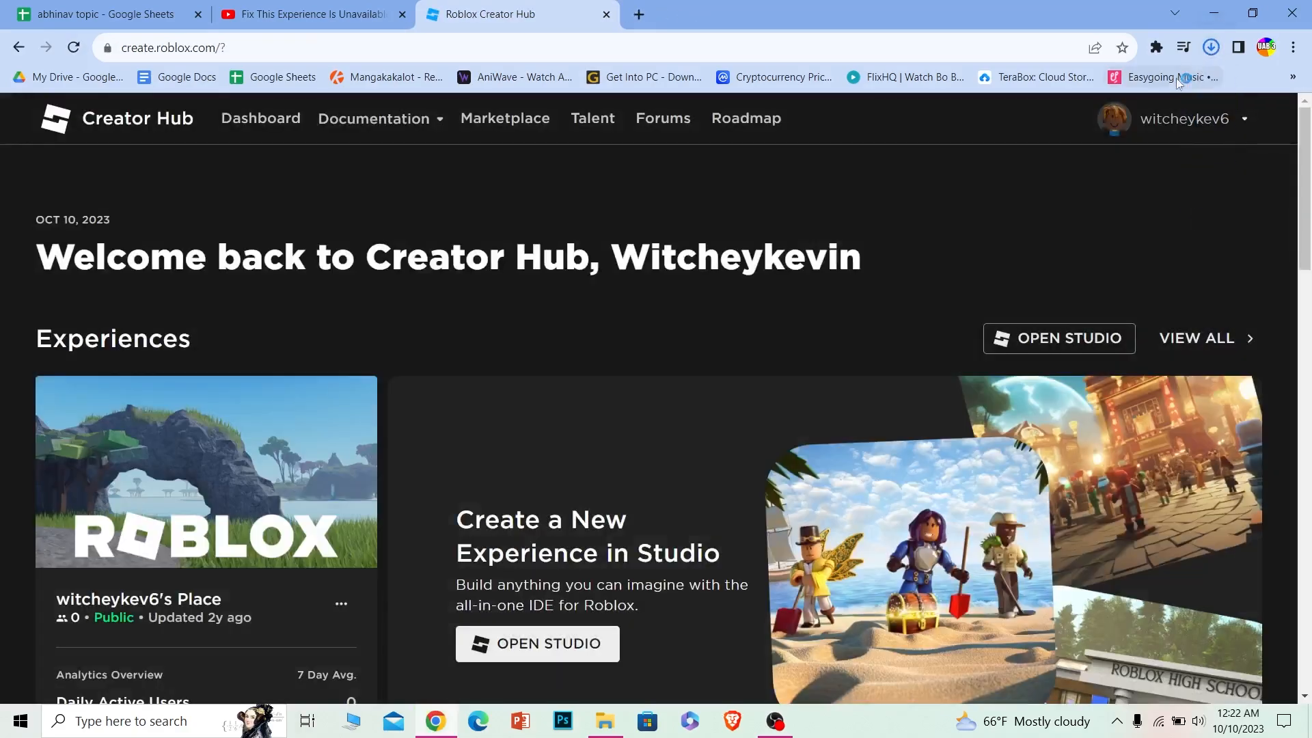
- Confirm RobloxStudioInstaller.exe (4.4 MB) finished in Chrome's recent downloads and return to the dashboard
click(1209, 48)
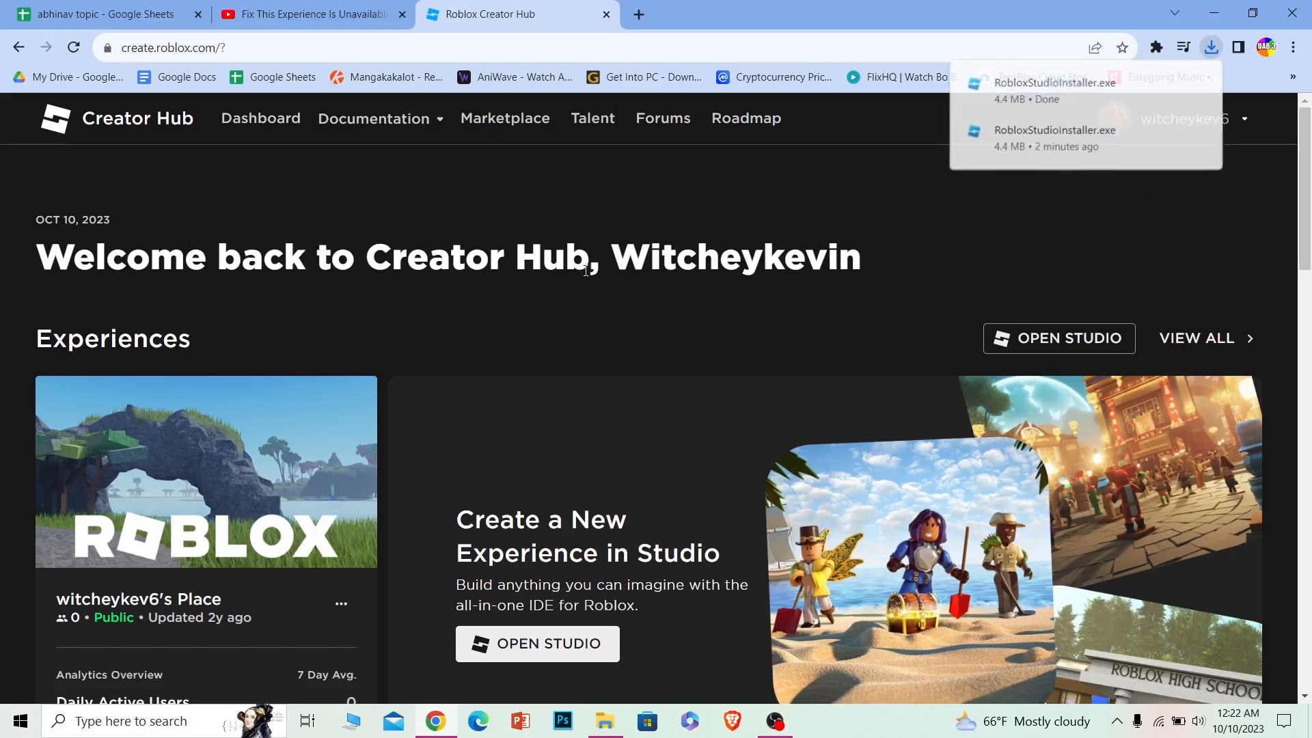
scroll(down, 3)
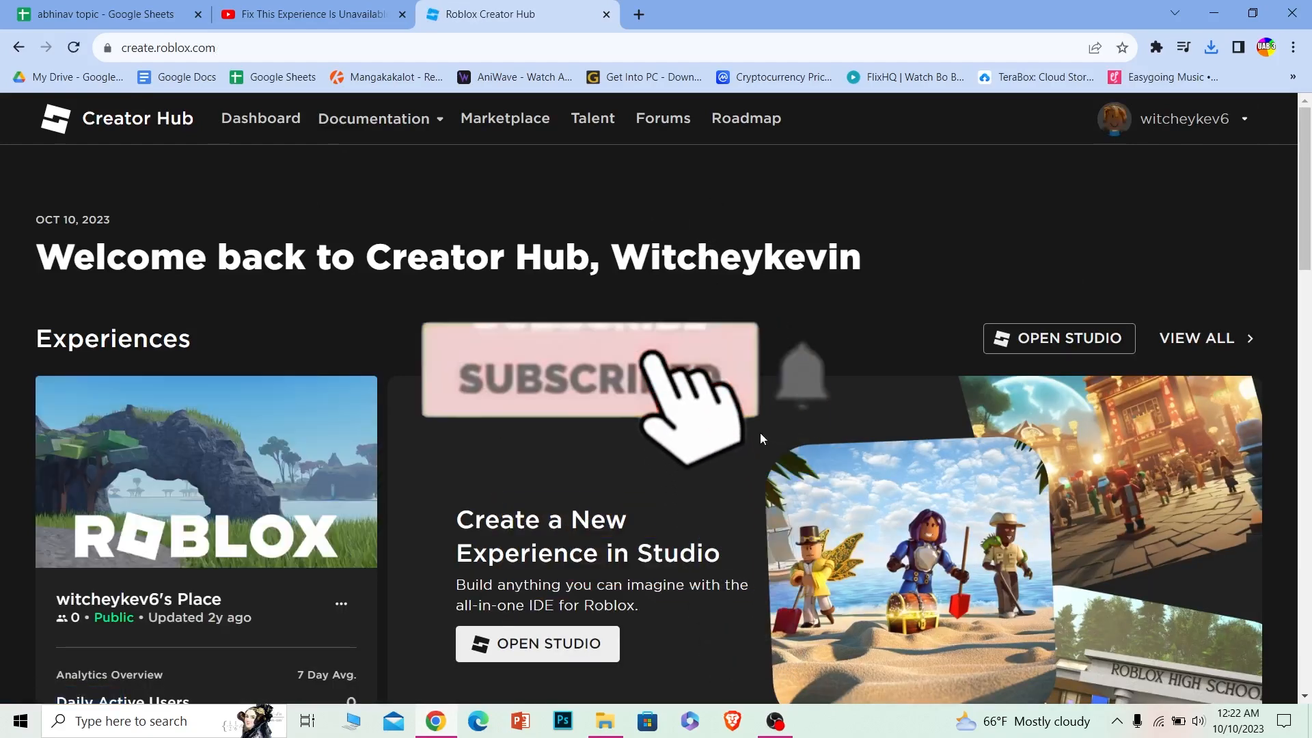
click(586, 370)
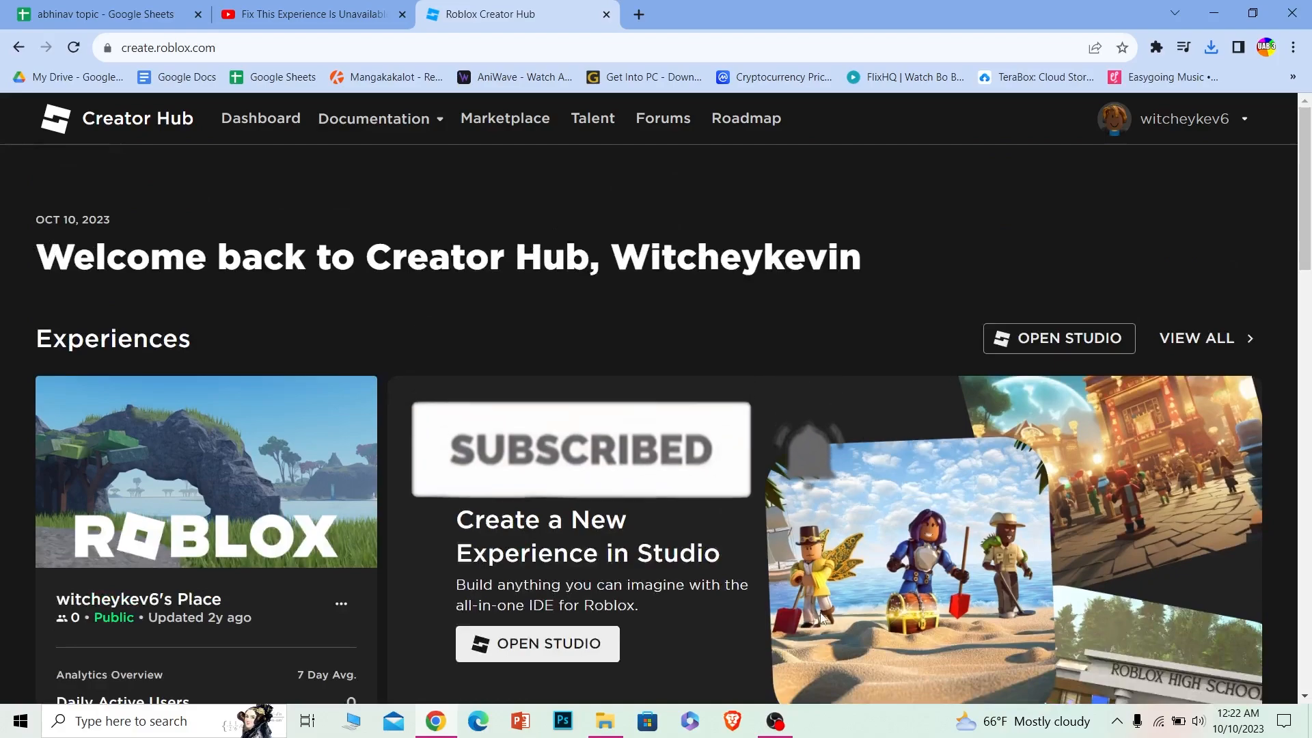